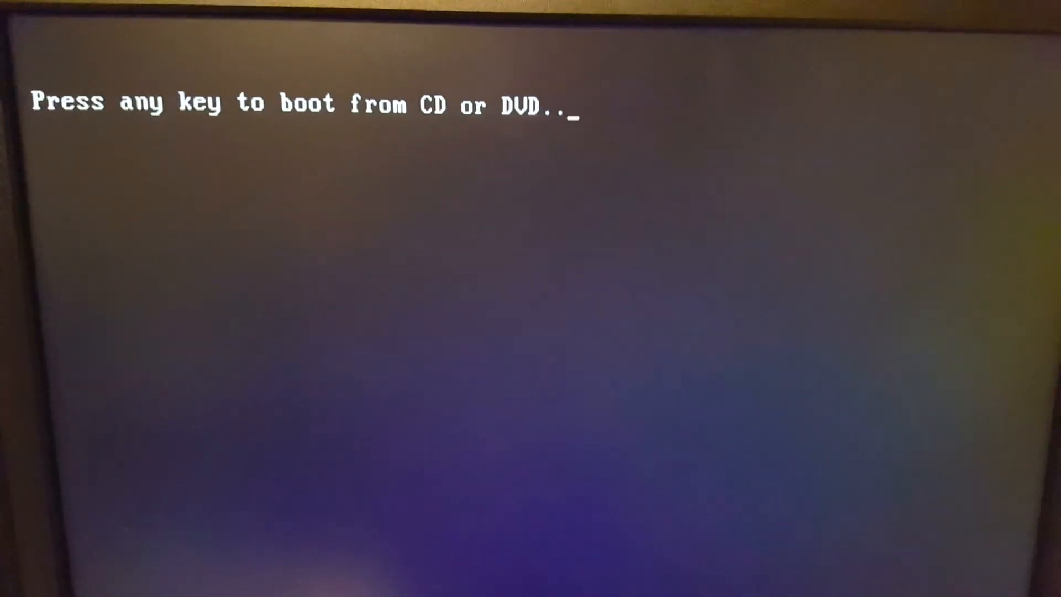
# Step: Answer the 'Press any key to boot from CD or DVD' prompt to load Windows setup
pyautogui.press('enter')
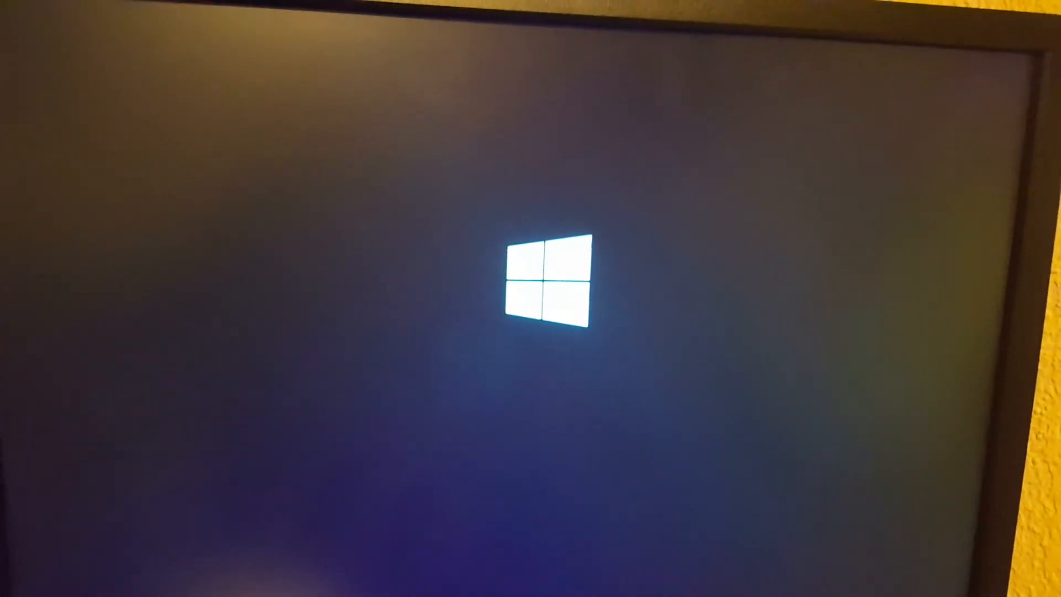